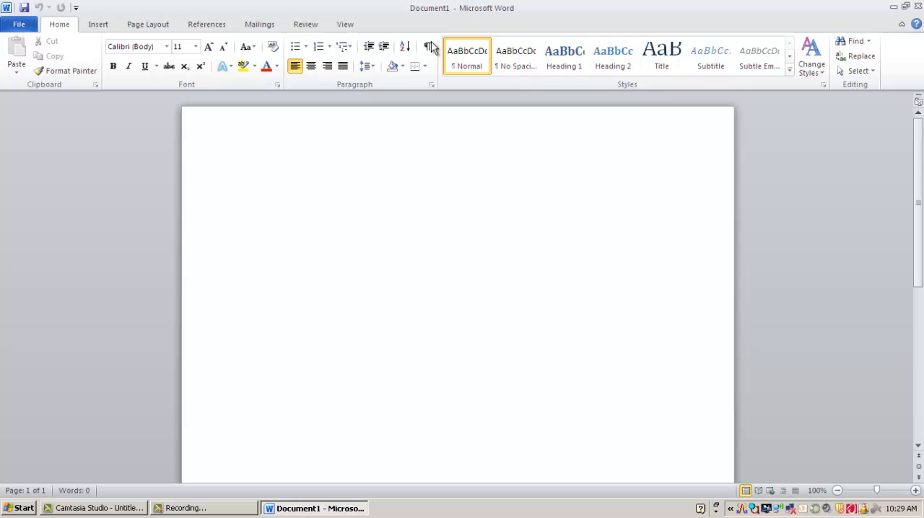
{"action": "mouse_move", "coordinate": [71, 61]}
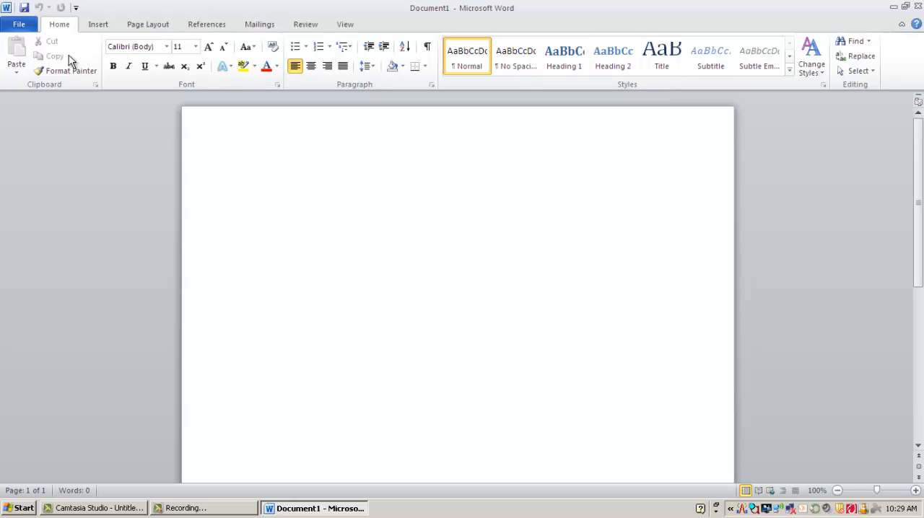
Switch the ribbon to the Insert tab to show pages, tables, illustrations and links commands.
{"action": "left_click", "coordinate": [247, 178]}
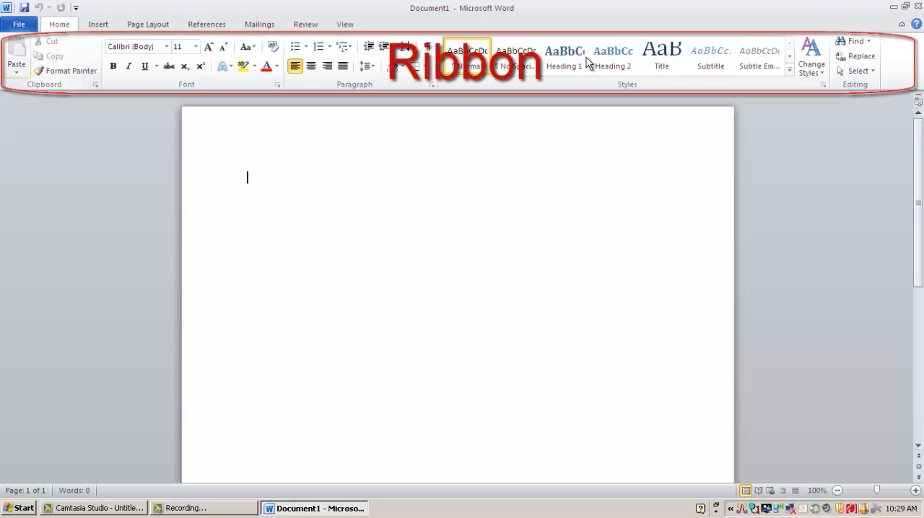
{"action": "mouse_move", "coordinate": [259, 62]}
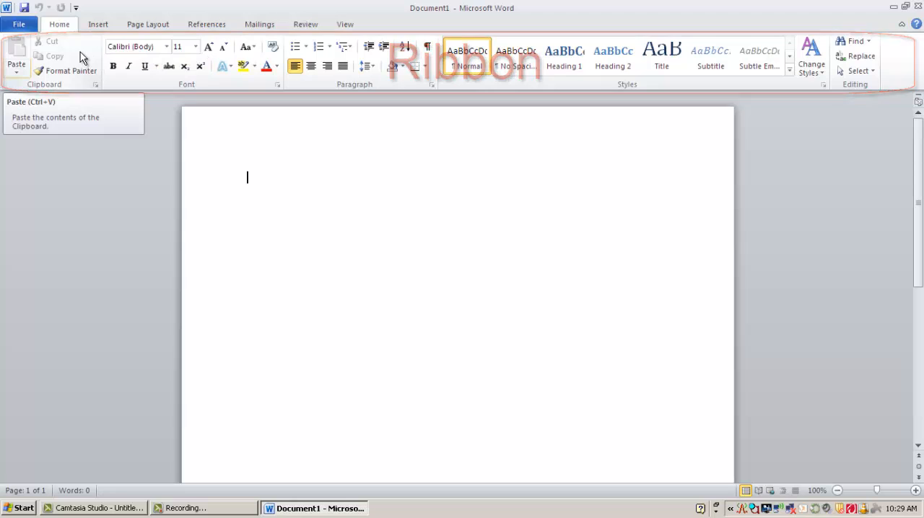
{"action": "mouse_move", "coordinate": [72, 36]}
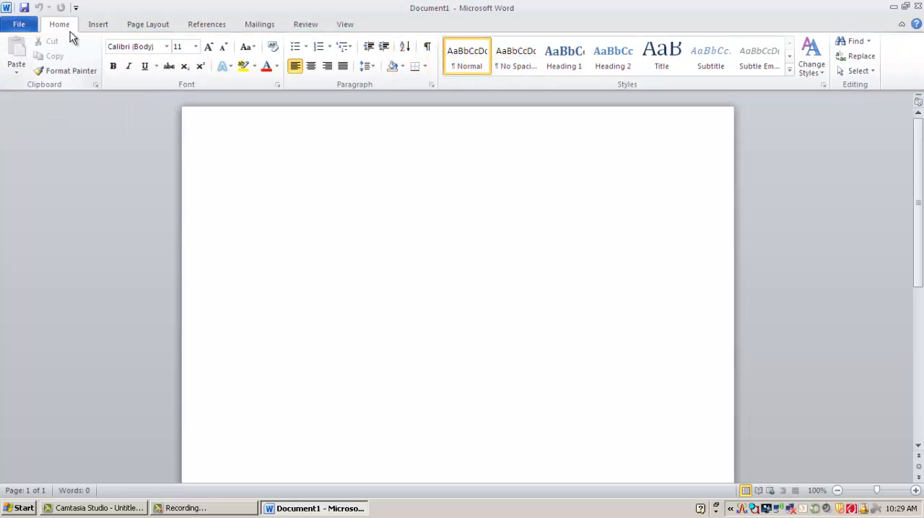
{"action": "mouse_move", "coordinate": [198, 35]}
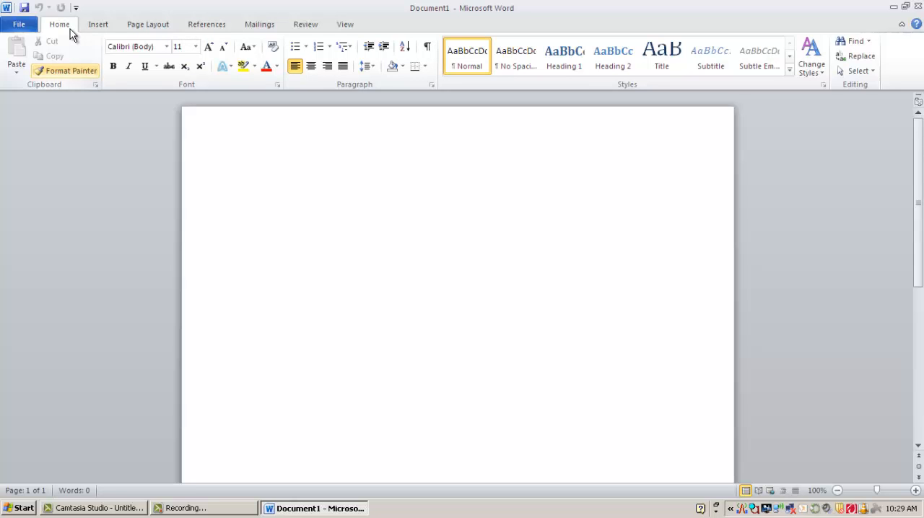
{"action": "mouse_move", "coordinate": [65, 70]}
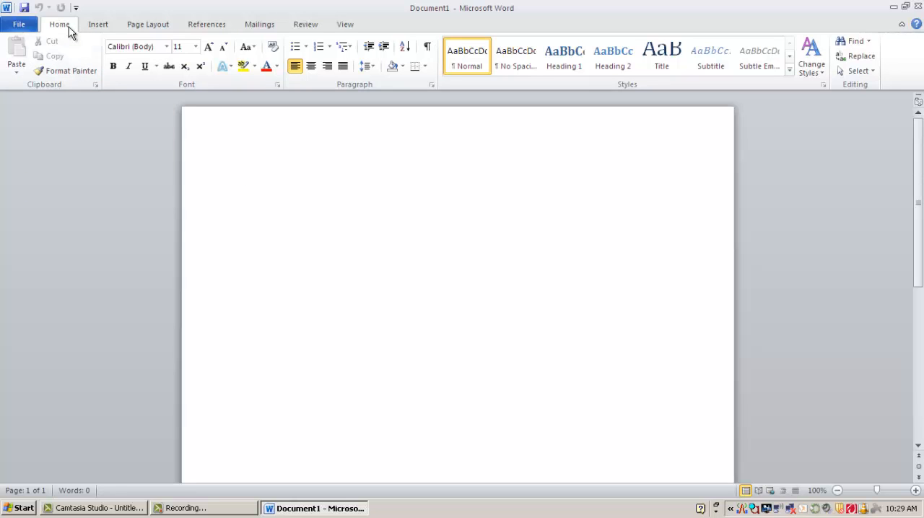
{"action": "left_click", "coordinate": [247, 178]}
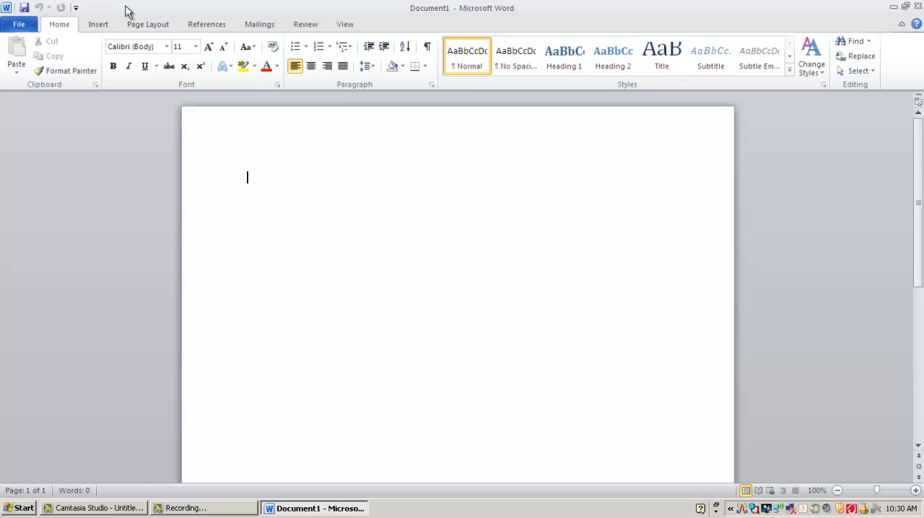
{"action": "mouse_move", "coordinate": [295, 66]}
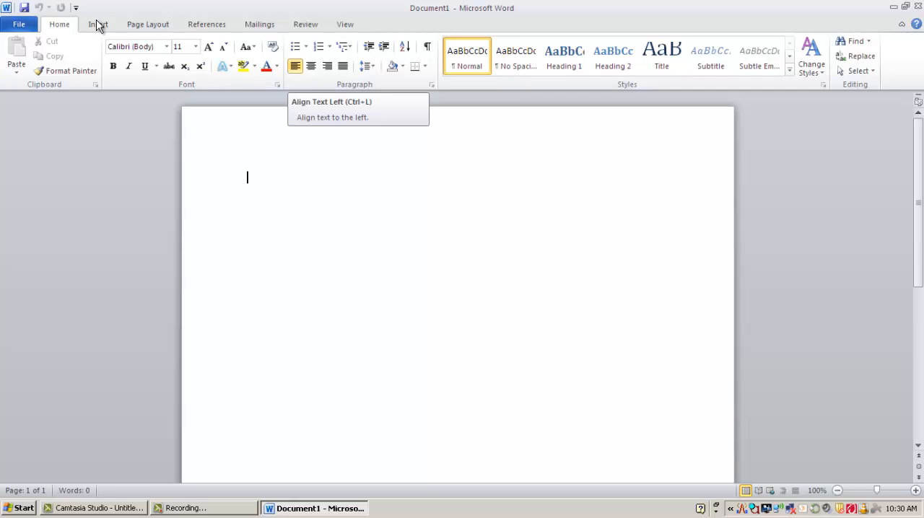
{"action": "left_click", "coordinate": [98, 24]}
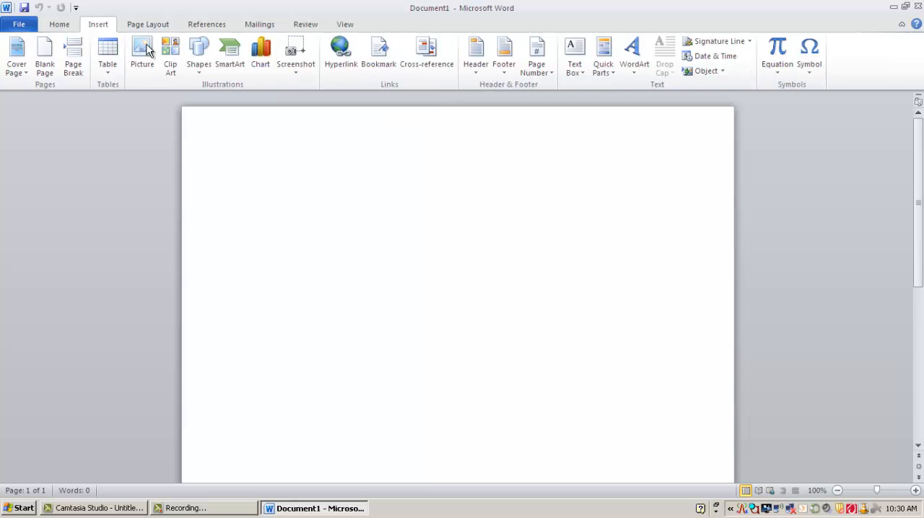
{"action": "mouse_move", "coordinate": [142, 54]}
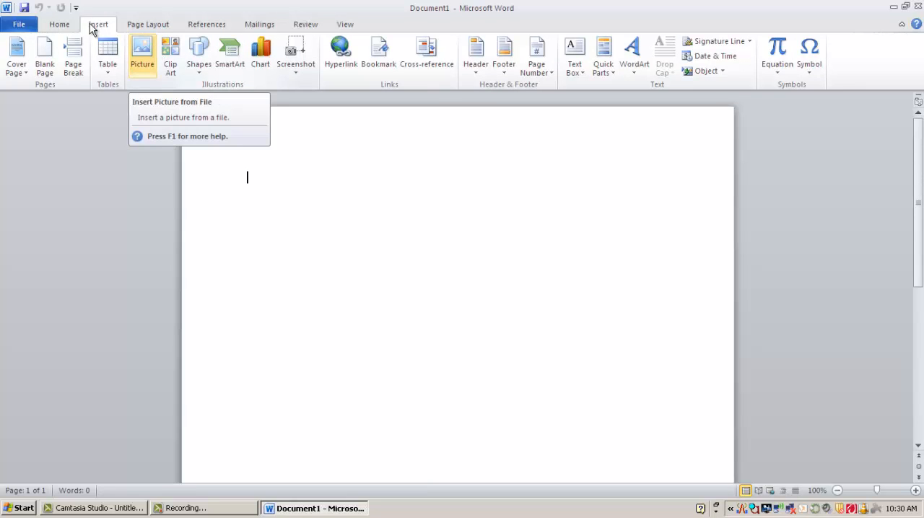
{"action": "mouse_move", "coordinate": [59, 25]}
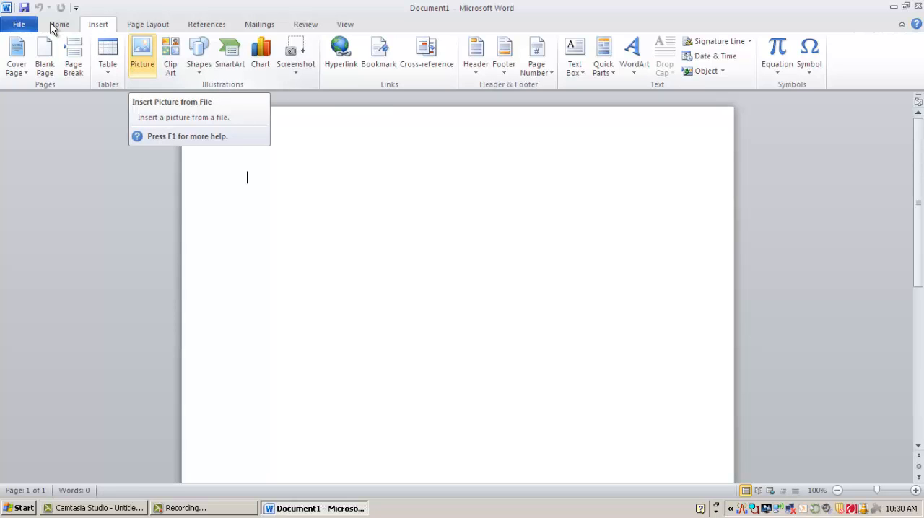
{"action": "mouse_move", "coordinate": [59, 28]}
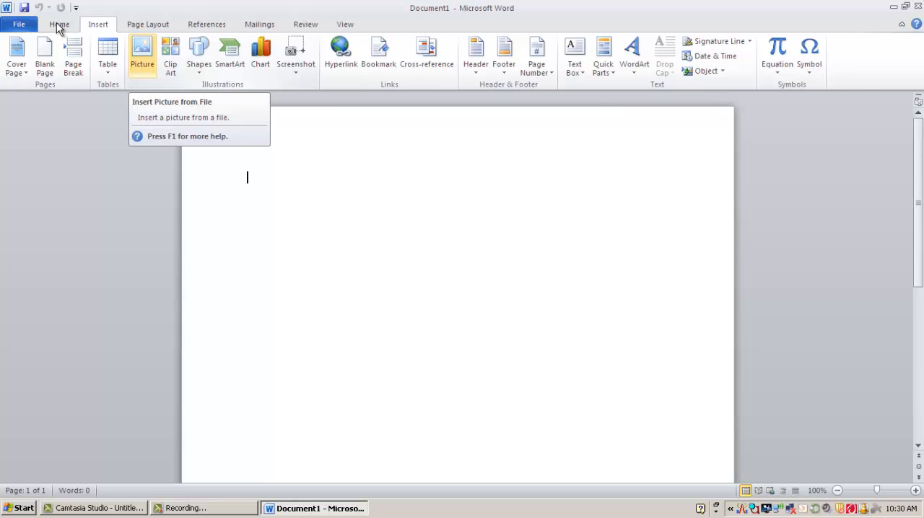
Switch back to the Home tab with its Font, Paragraph and Styles groups.
{"action": "left_click", "coordinate": [60, 23]}
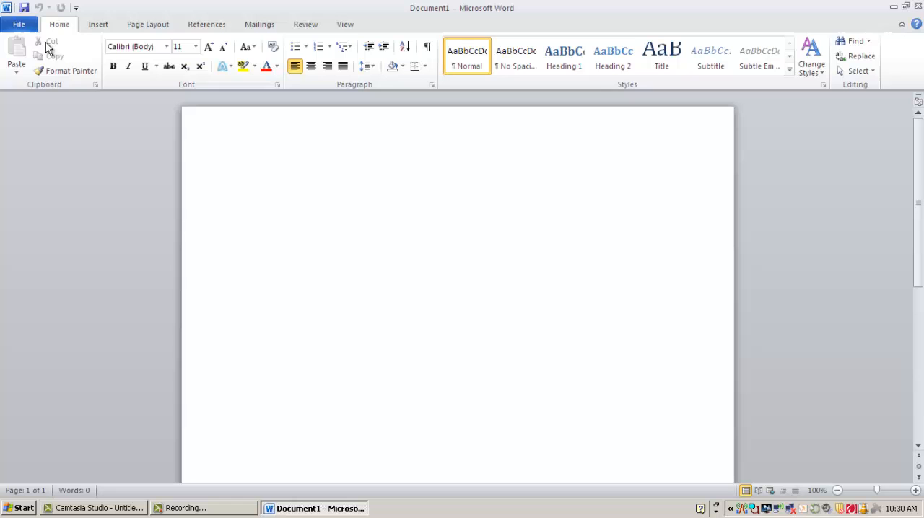
{"action": "mouse_move", "coordinate": [90, 42]}
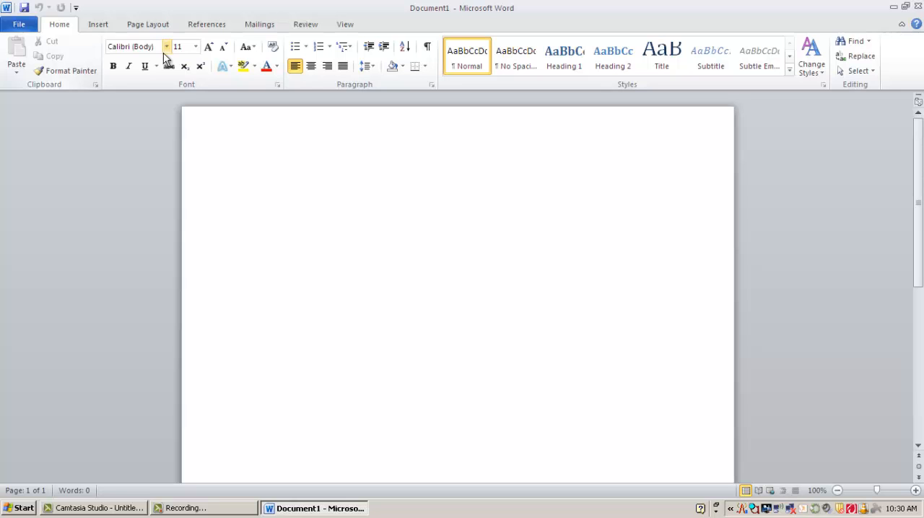
{"action": "mouse_move", "coordinate": [224, 66]}
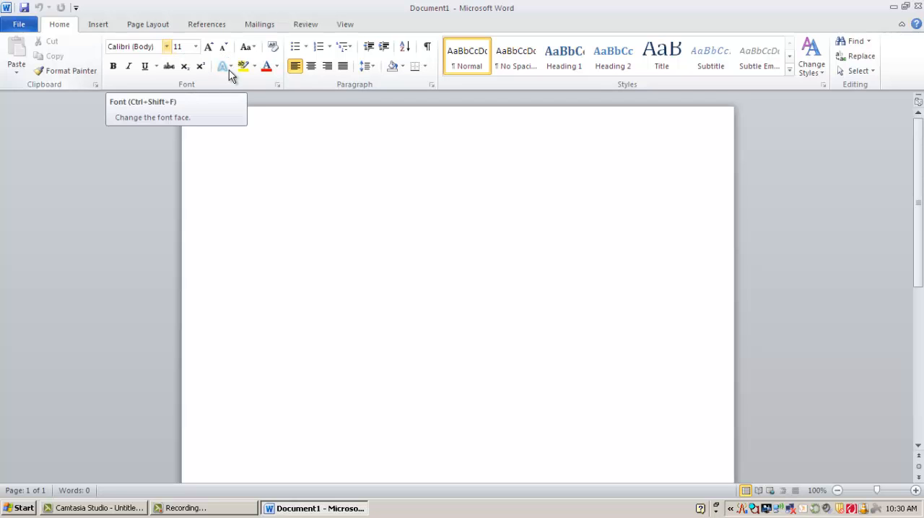
{"action": "mouse_move", "coordinate": [322, 82]}
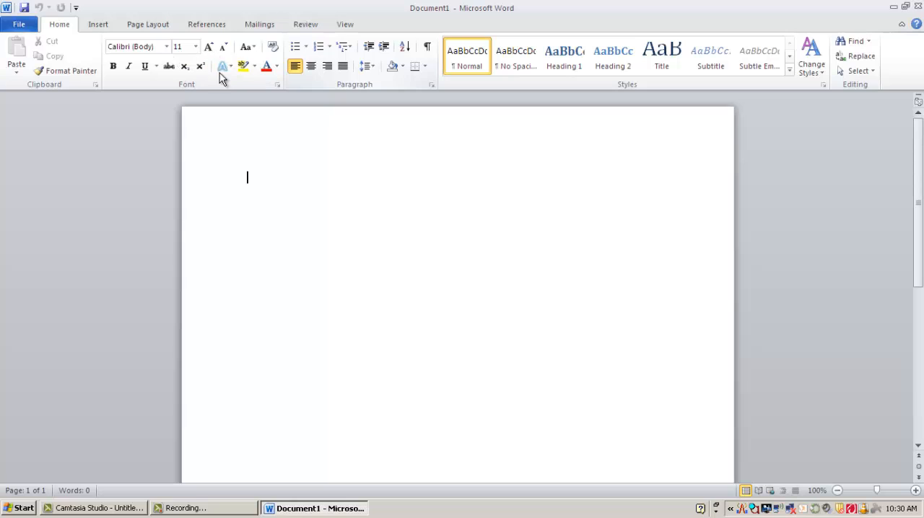
{"action": "mouse_move", "coordinate": [228, 65]}
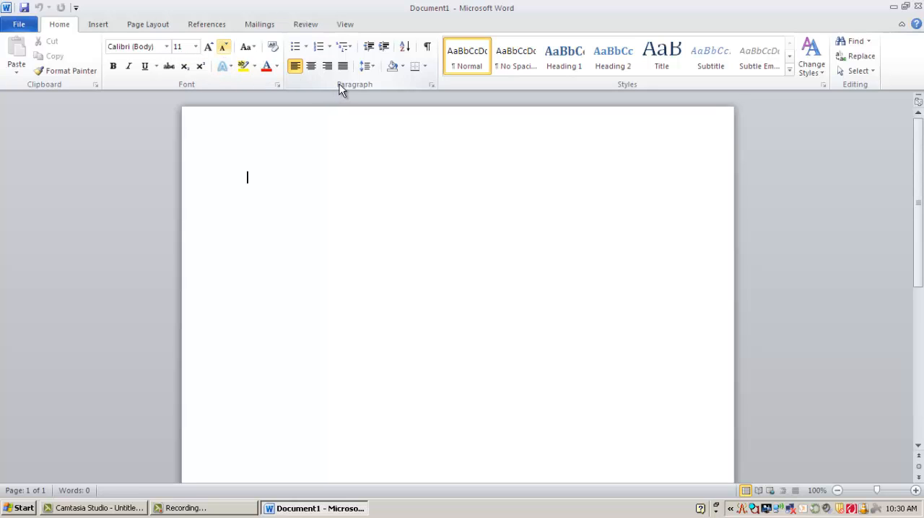
{"action": "mouse_move", "coordinate": [376, 69]}
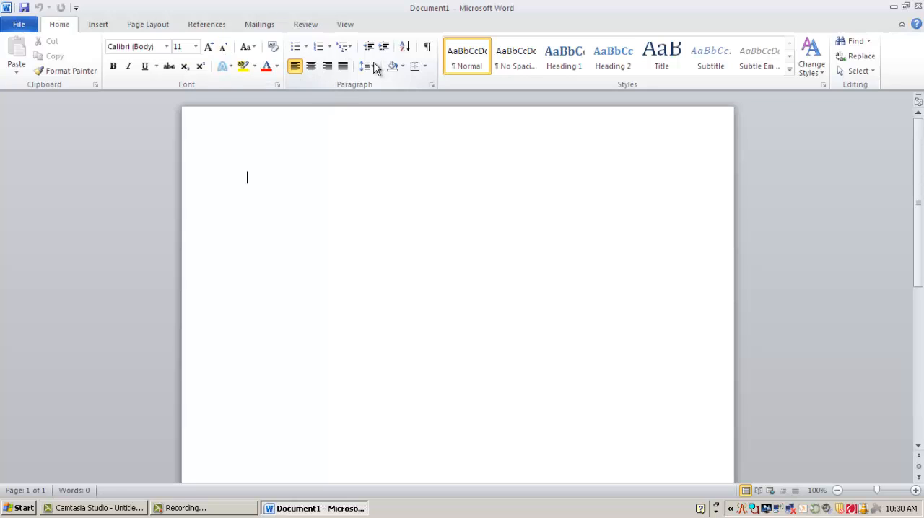
{"action": "mouse_move", "coordinate": [361, 59]}
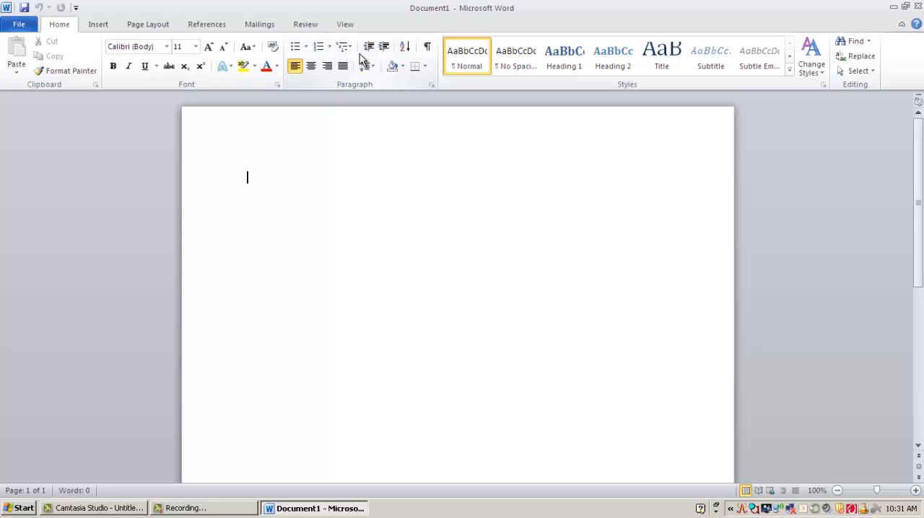
{"action": "mouse_move", "coordinate": [267, 22]}
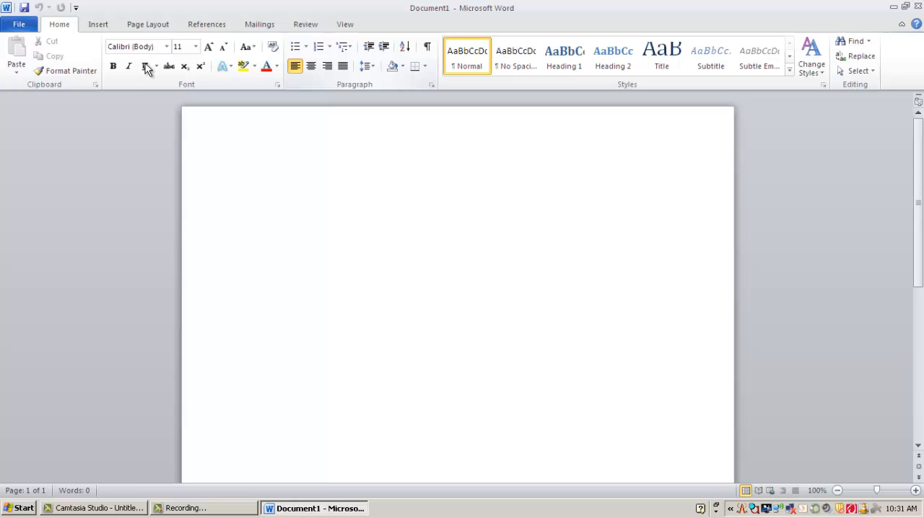
{"action": "left_click", "coordinate": [144, 66]}
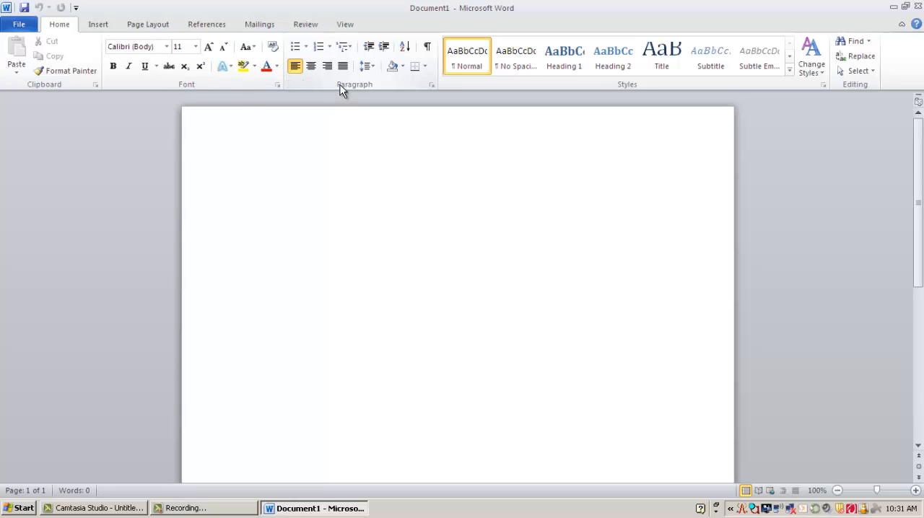
{"action": "mouse_move", "coordinate": [367, 65]}
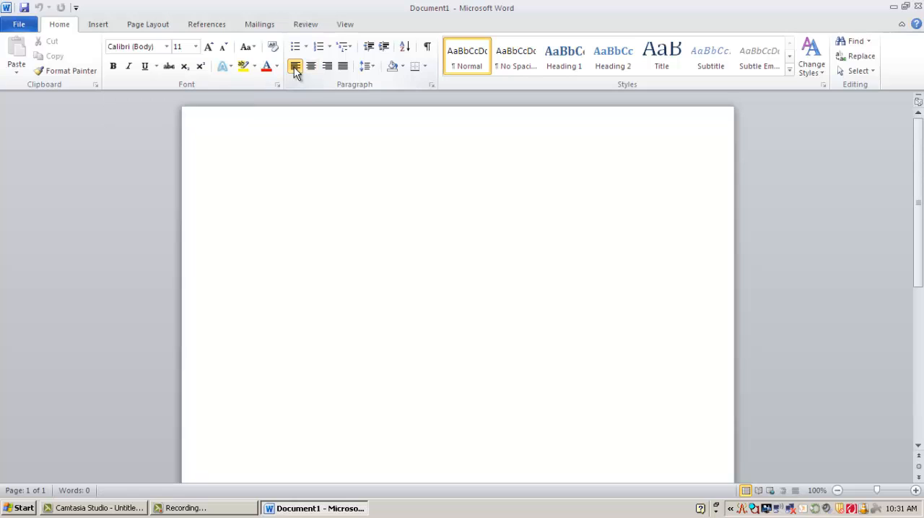
{"action": "mouse_move", "coordinate": [295, 65]}
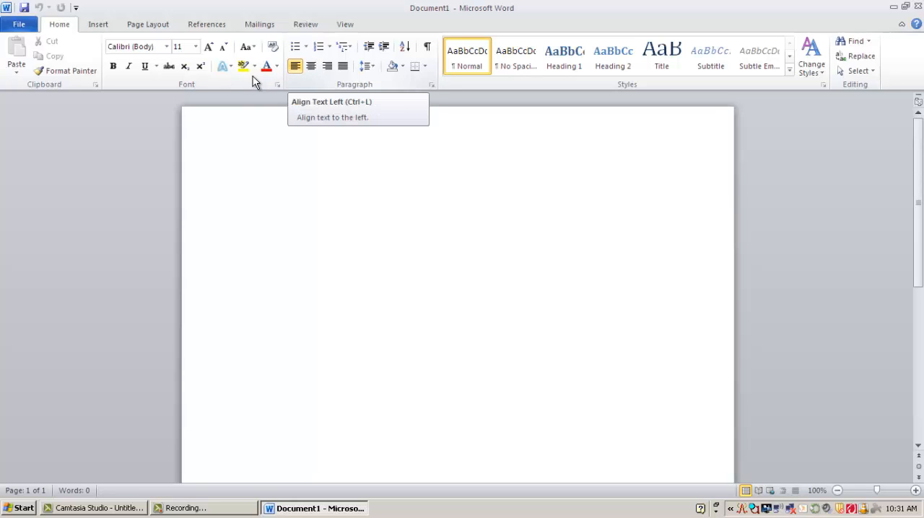
{"action": "mouse_move", "coordinate": [274, 90]}
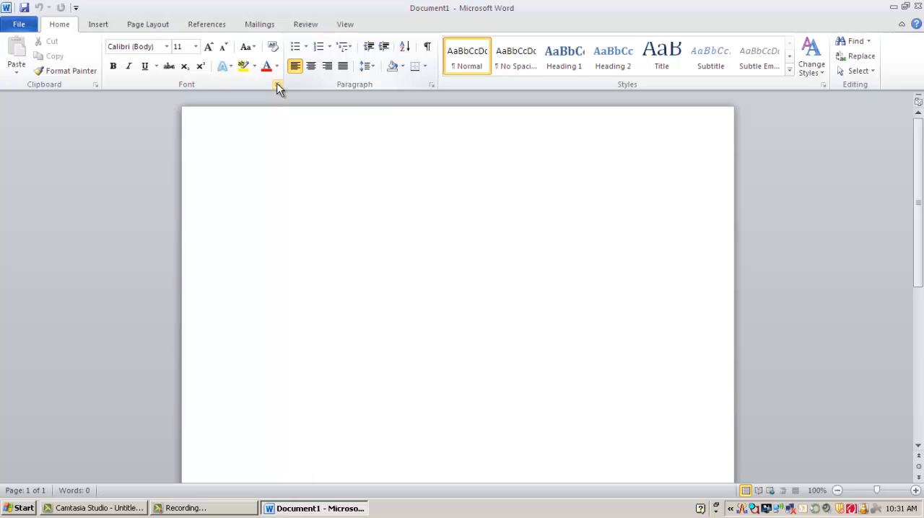
{"action": "mouse_move", "coordinate": [278, 85]}
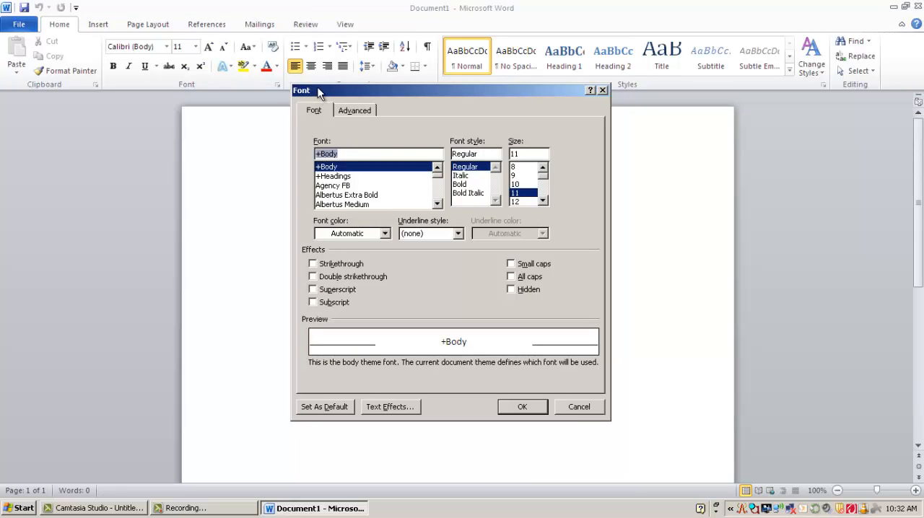
{"action": "mouse_move", "coordinate": [359, 141]}
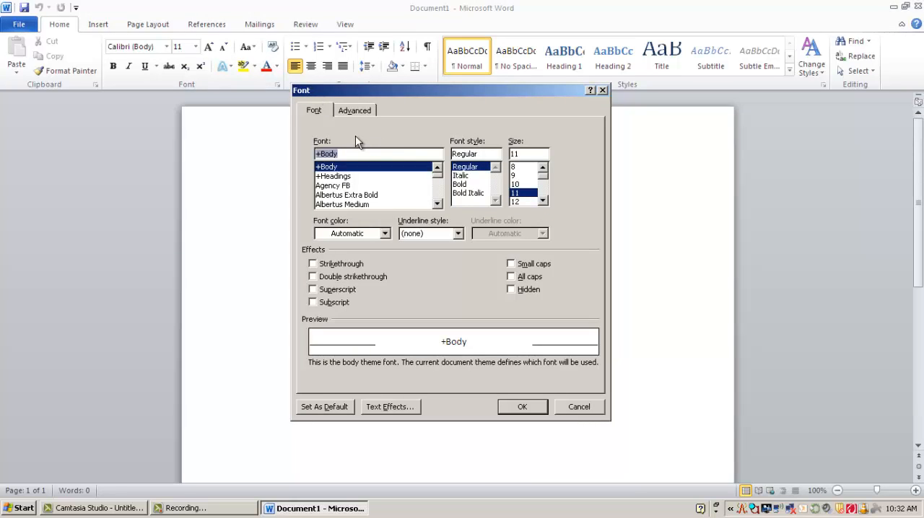
{"action": "mouse_move", "coordinate": [478, 322]}
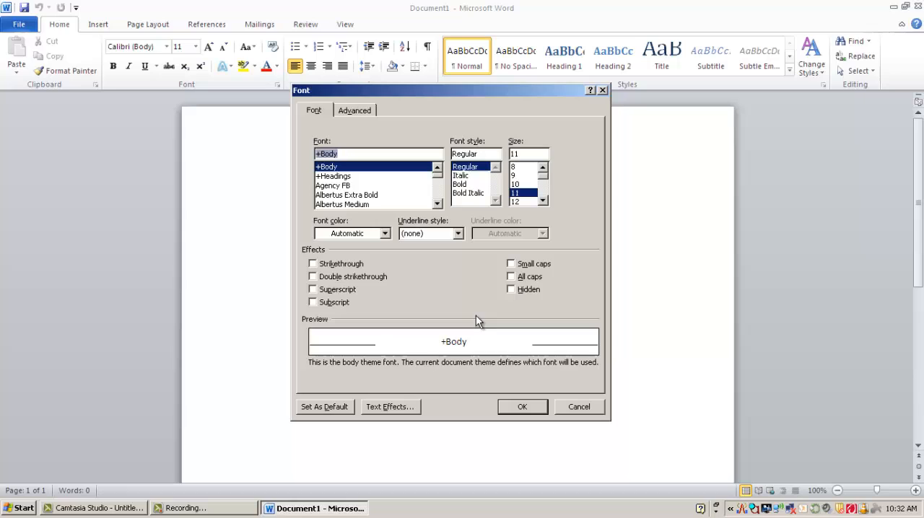
{"action": "mouse_move", "coordinate": [415, 223]}
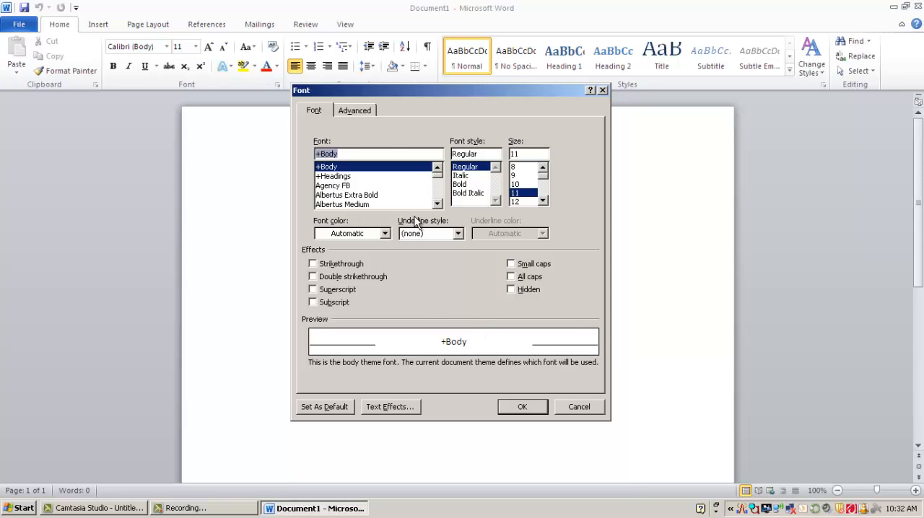
{"action": "mouse_move", "coordinate": [404, 227]}
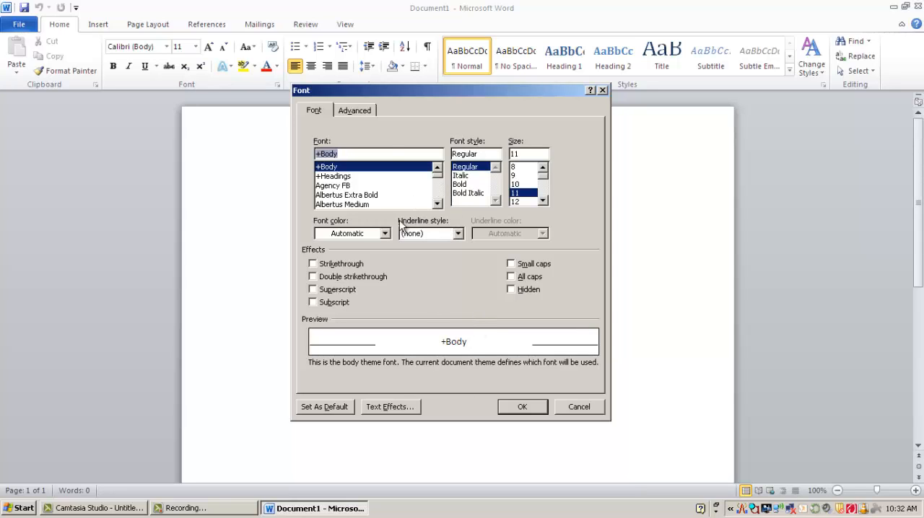
{"action": "mouse_move", "coordinate": [395, 179]}
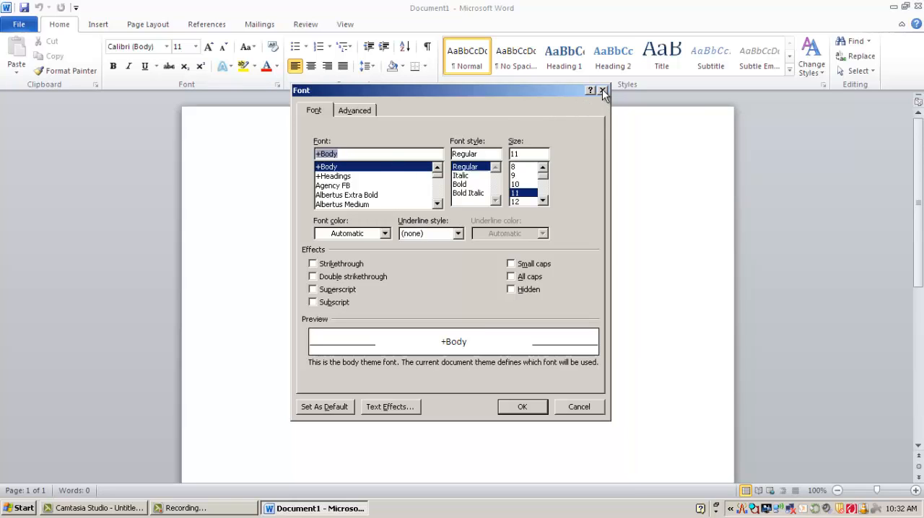
Open the Font dialog from the Font group launcher, then close it unchanged.
{"action": "left_click", "coordinate": [602, 90]}
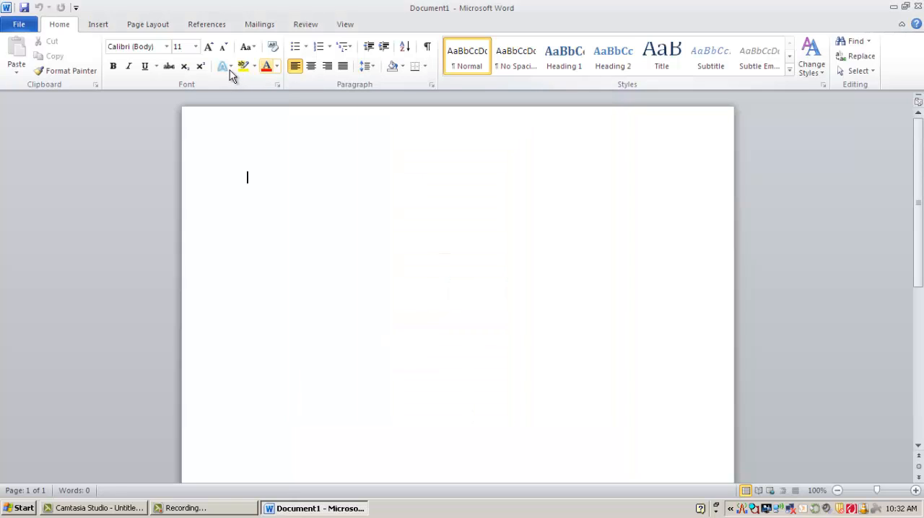
{"action": "mouse_move", "coordinate": [215, 76]}
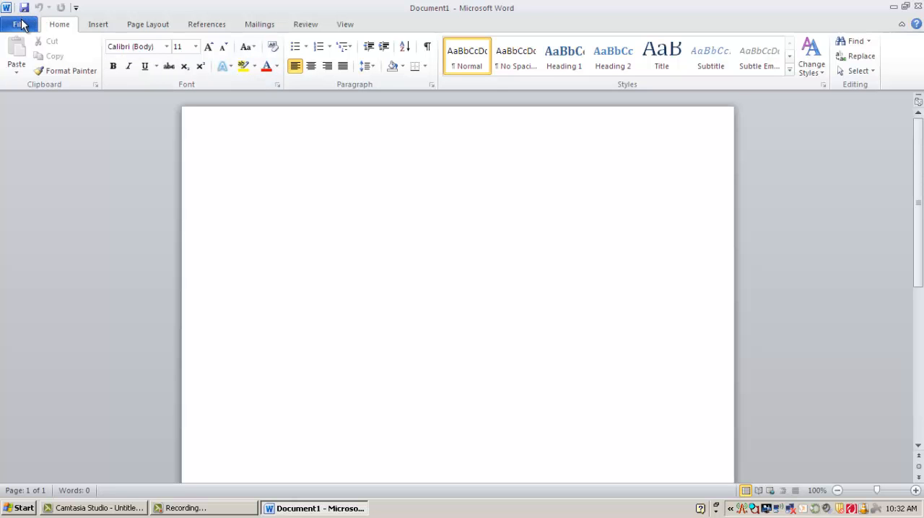
{"action": "left_click", "coordinate": [19, 24]}
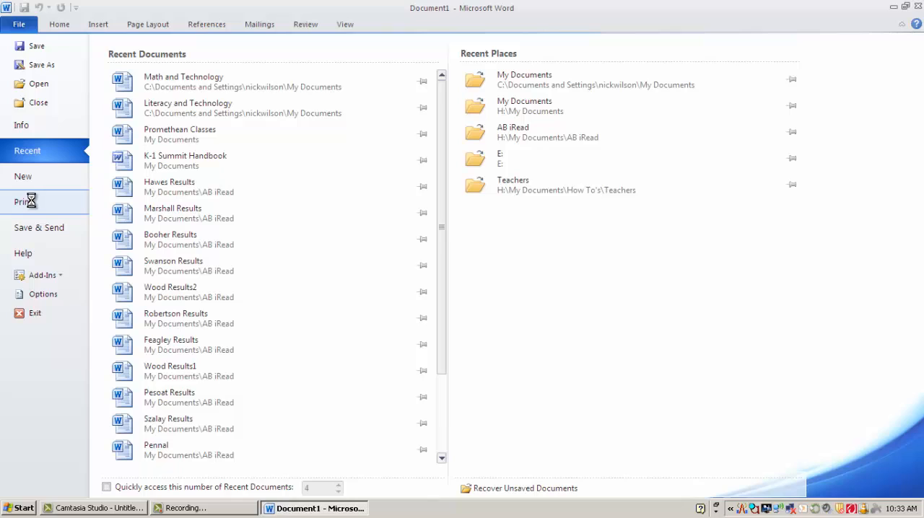
{"action": "mouse_move", "coordinate": [31, 205]}
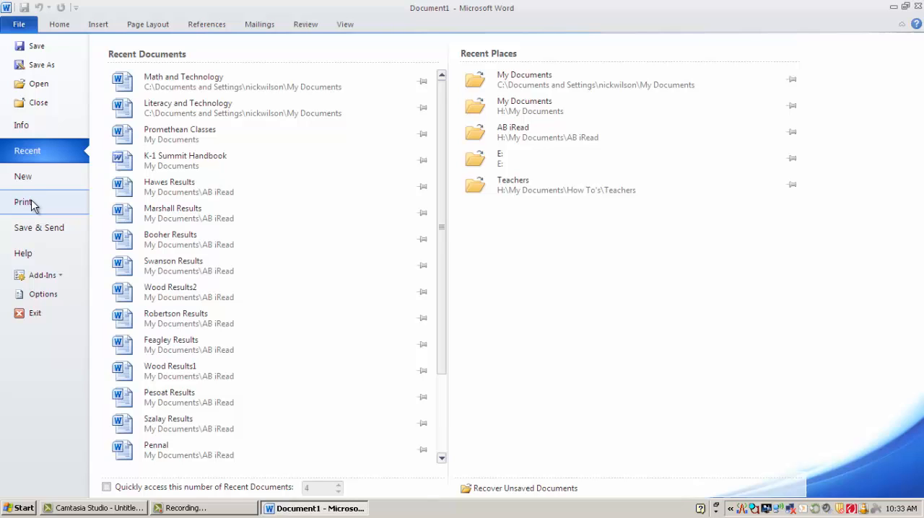
{"action": "mouse_move", "coordinate": [31, 206]}
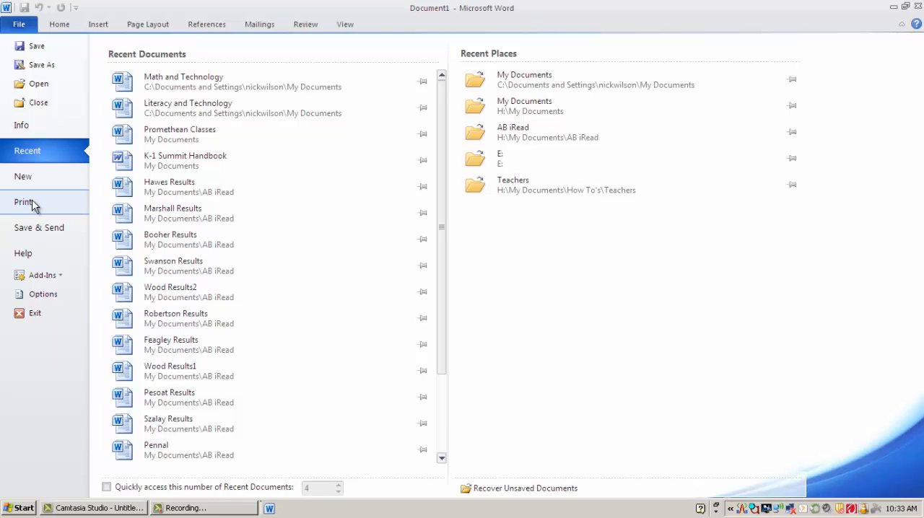
Show the Print page in Backstage view with printer settings and page preview.
{"action": "left_click", "coordinate": [24, 201]}
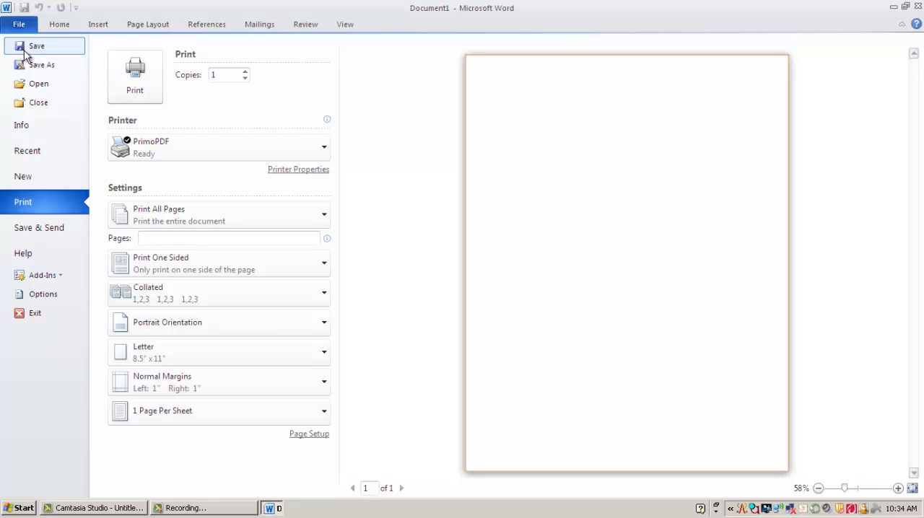
{"action": "mouse_move", "coordinate": [32, 45]}
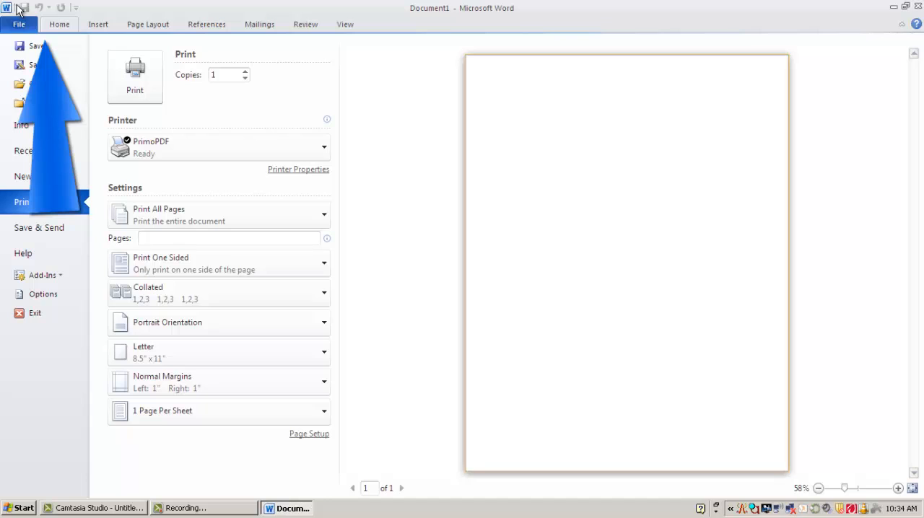
Leave the Print preview and return to the blank document's Home tab.
{"action": "left_click", "coordinate": [59, 24]}
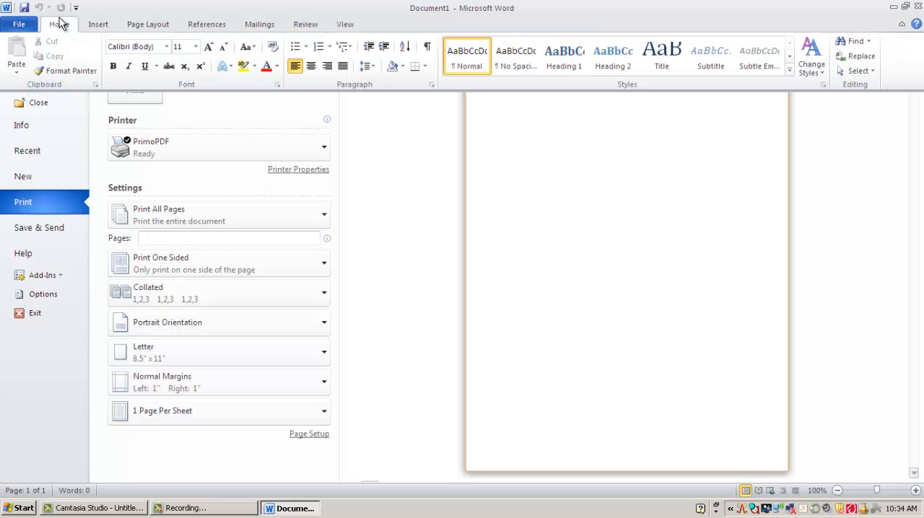
{"action": "left_click", "coordinate": [19, 24]}
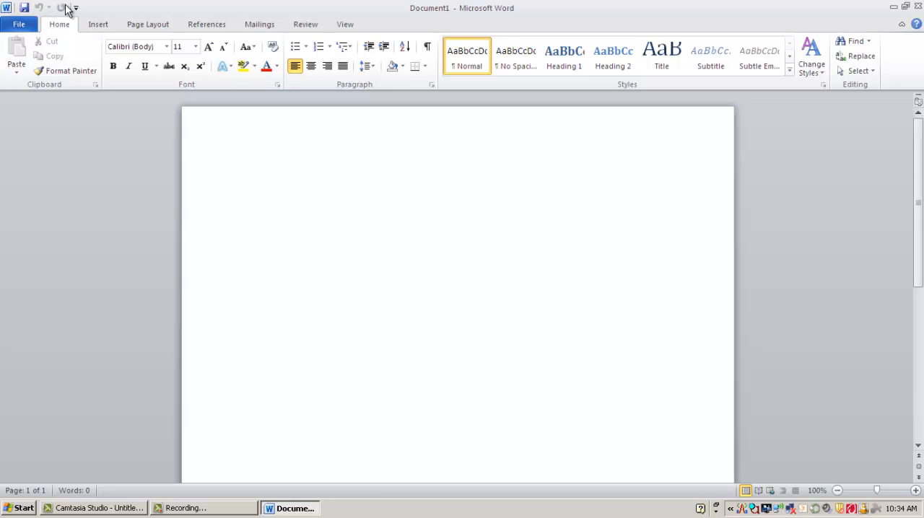
{"action": "left_click", "coordinate": [247, 178]}
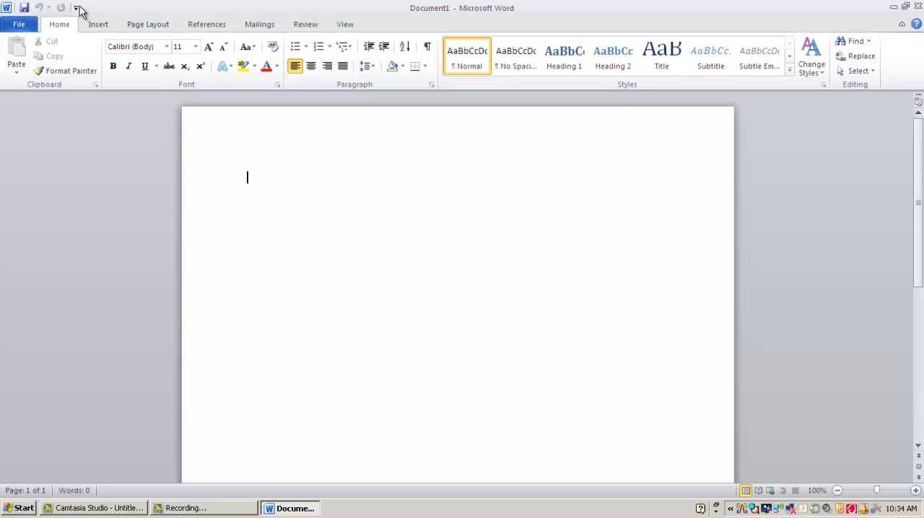
{"action": "mouse_move", "coordinate": [76, 7]}
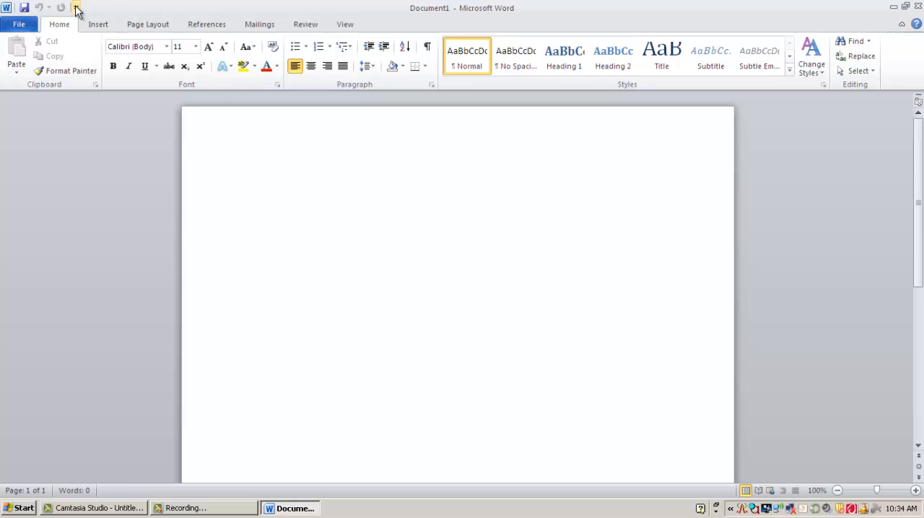
{"action": "left_click", "coordinate": [75, 8]}
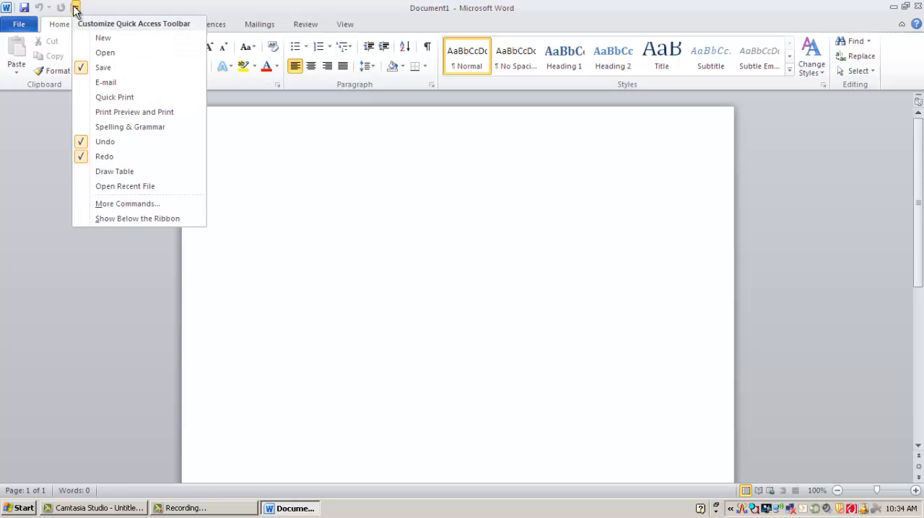
{"action": "mouse_move", "coordinate": [99, 116]}
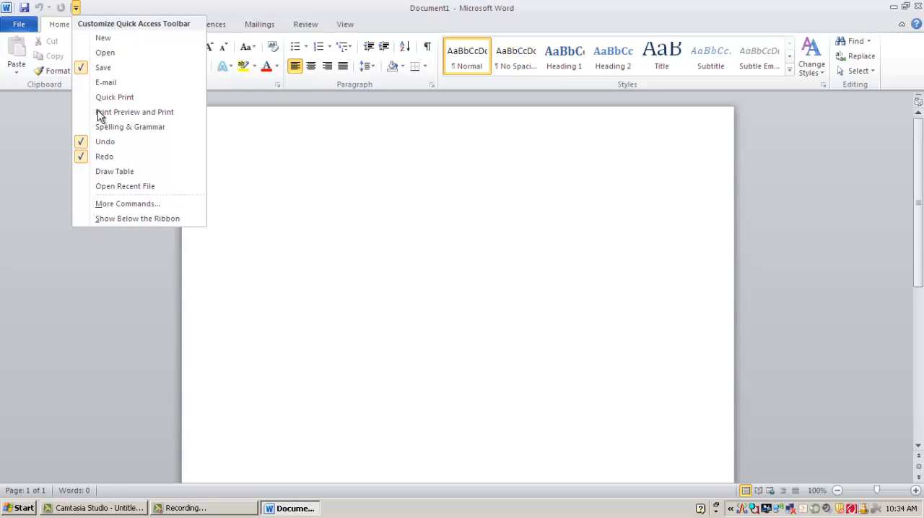
{"action": "mouse_move", "coordinate": [125, 186]}
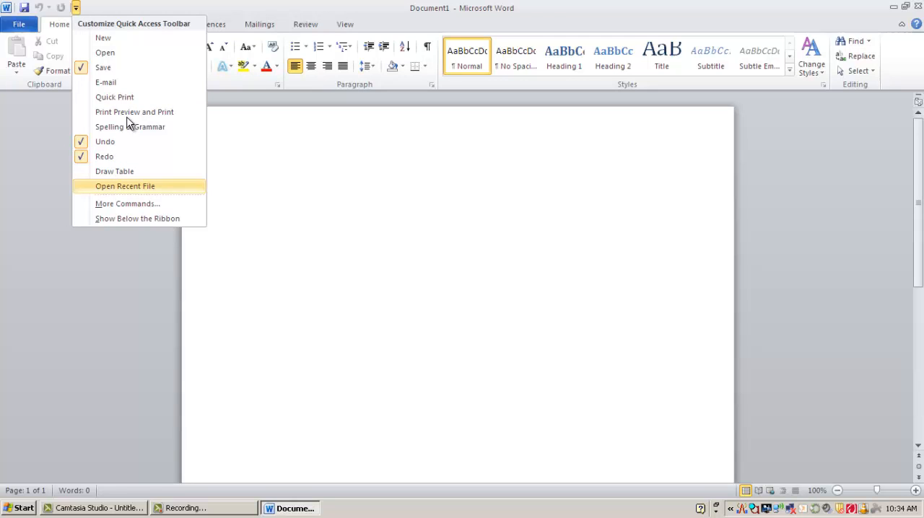
{"action": "mouse_move", "coordinate": [130, 111]}
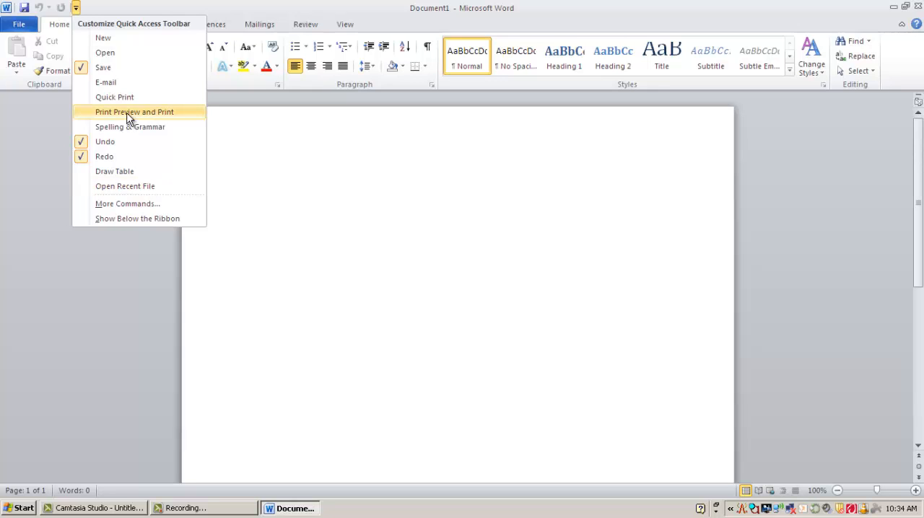
{"action": "mouse_move", "coordinate": [134, 112]}
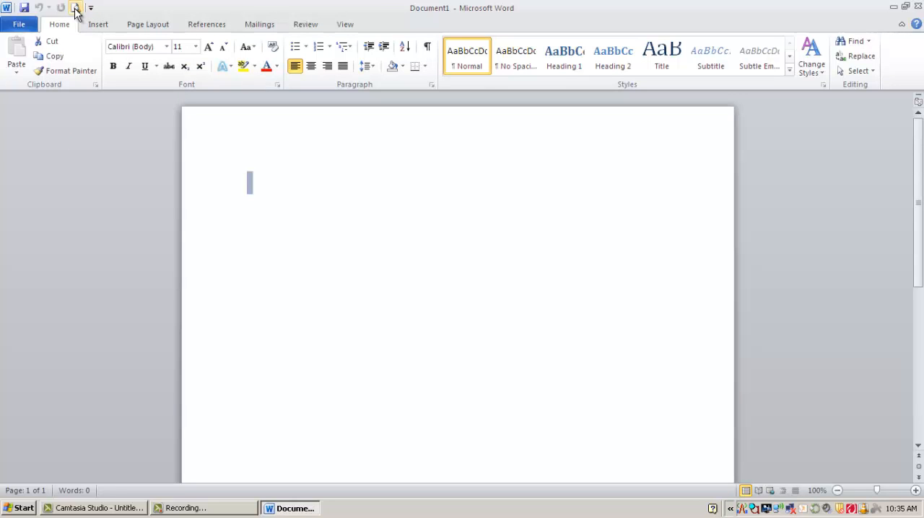
{"action": "mouse_move", "coordinate": [75, 7]}
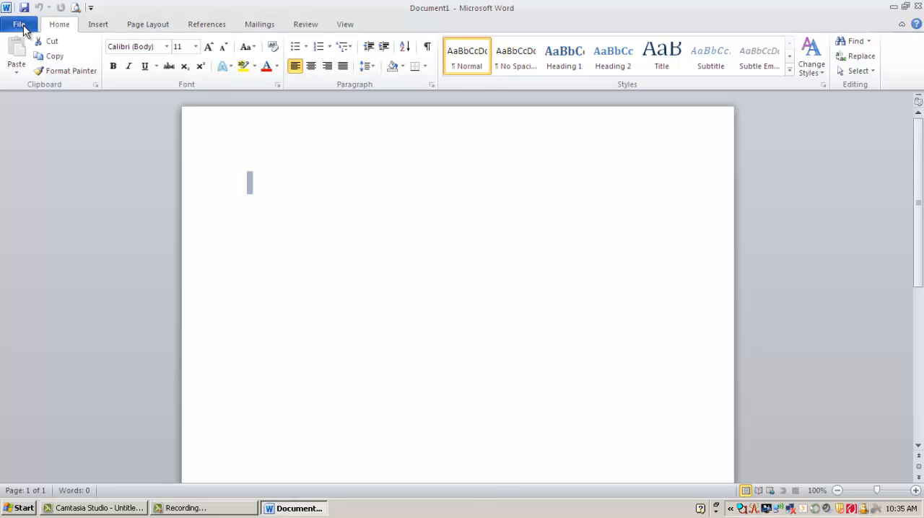
Start saving the untitled Doc1, opening Save As in My Documents.
{"action": "left_click", "coordinate": [18, 24]}
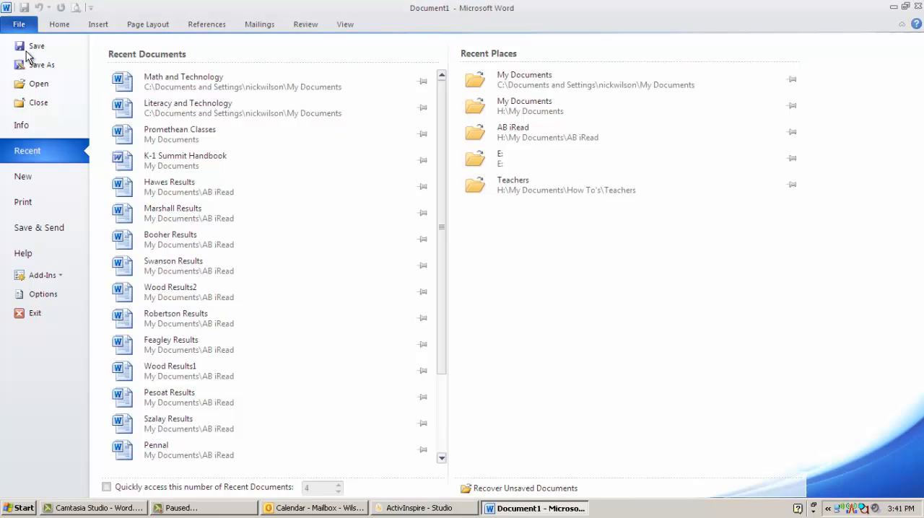
{"action": "left_click", "coordinate": [42, 64]}
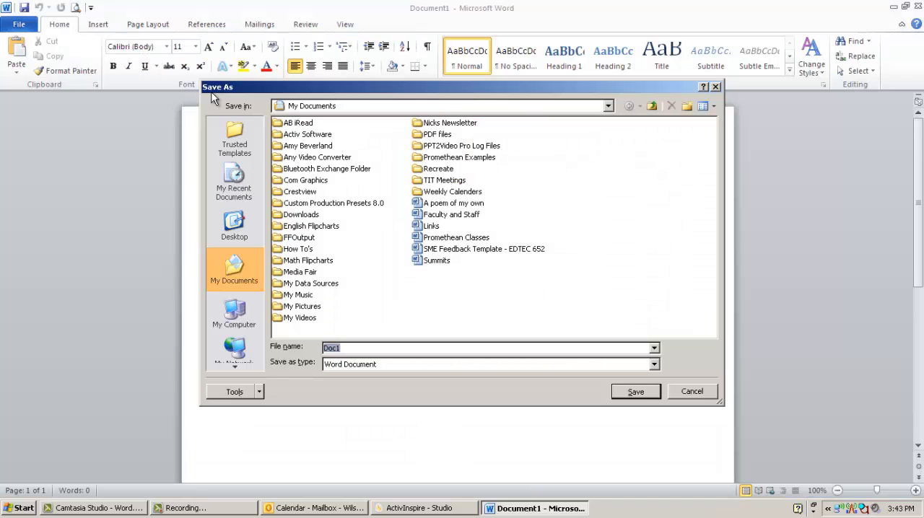
{"action": "mouse_move", "coordinate": [233, 122]}
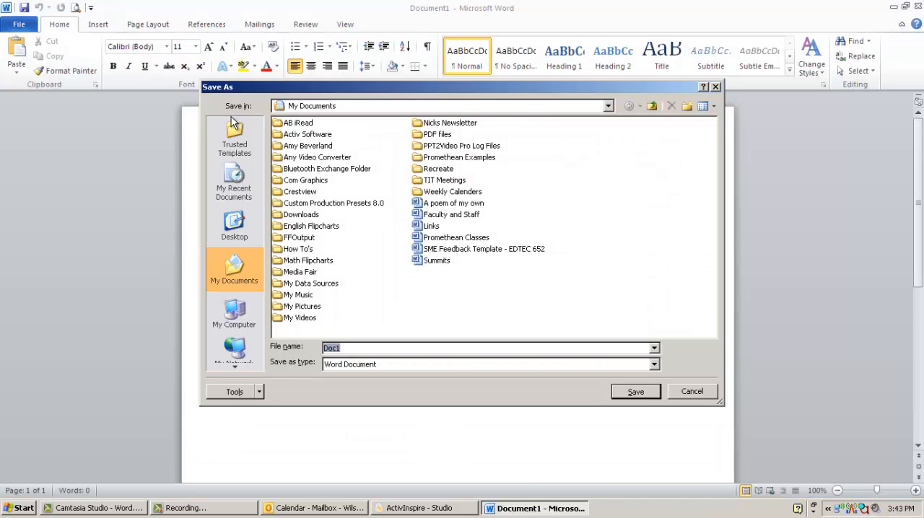
{"action": "mouse_move", "coordinate": [543, 314]}
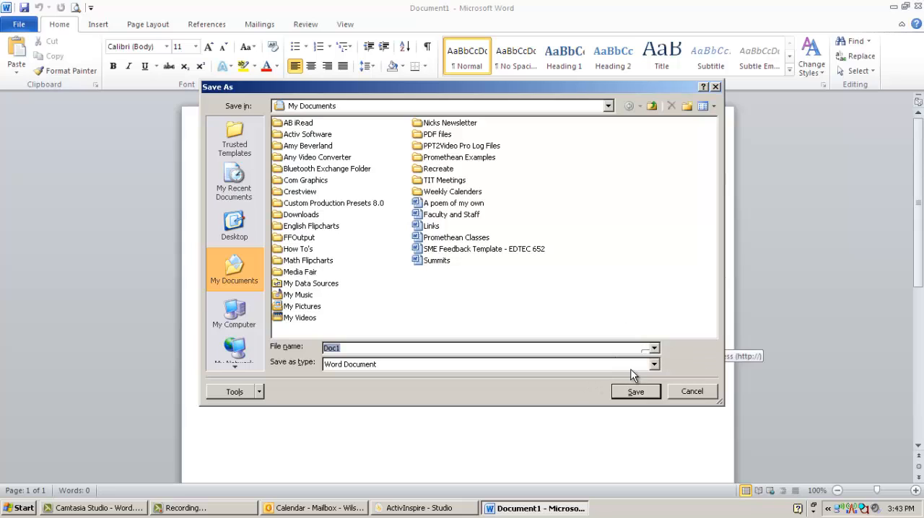
Set Save as type to Word 97-2003 Document, then cancel the Save As dialog.
{"action": "left_click", "coordinate": [653, 364]}
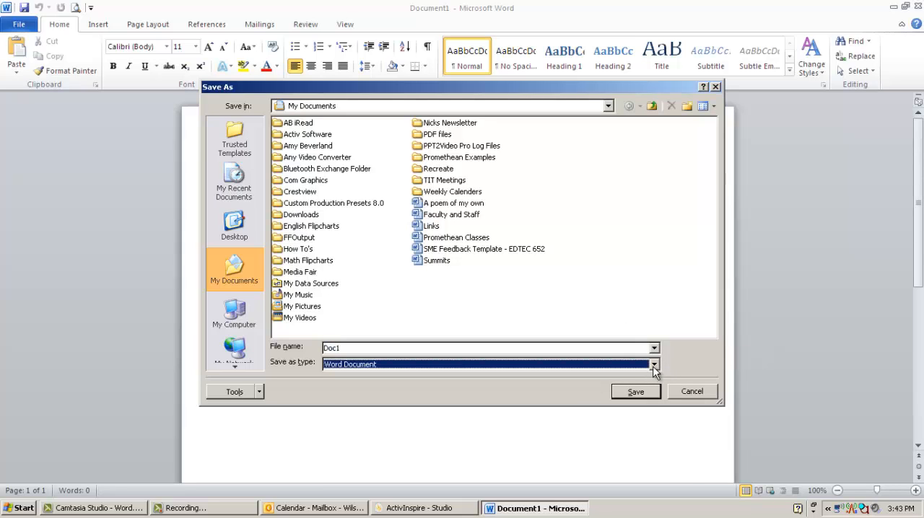
{"action": "left_click", "coordinate": [653, 364]}
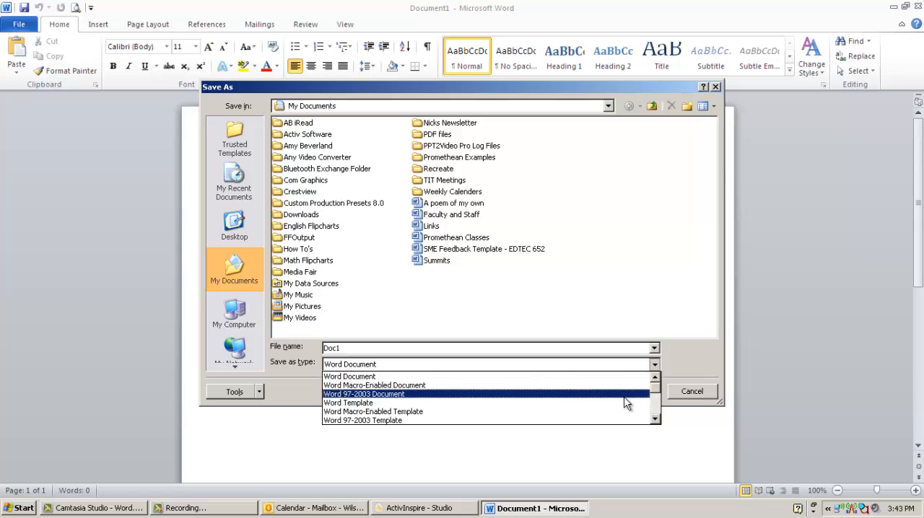
{"action": "mouse_move", "coordinate": [626, 403]}
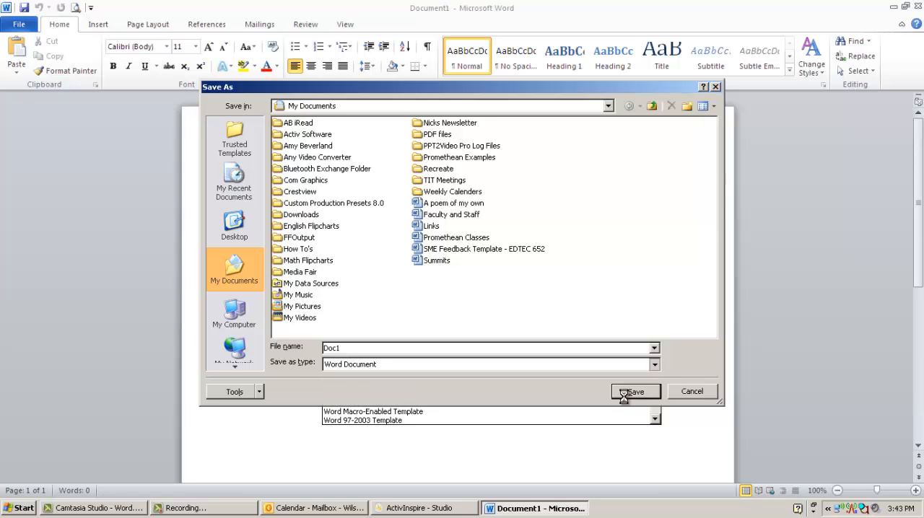
{"action": "left_click", "coordinate": [362, 420]}
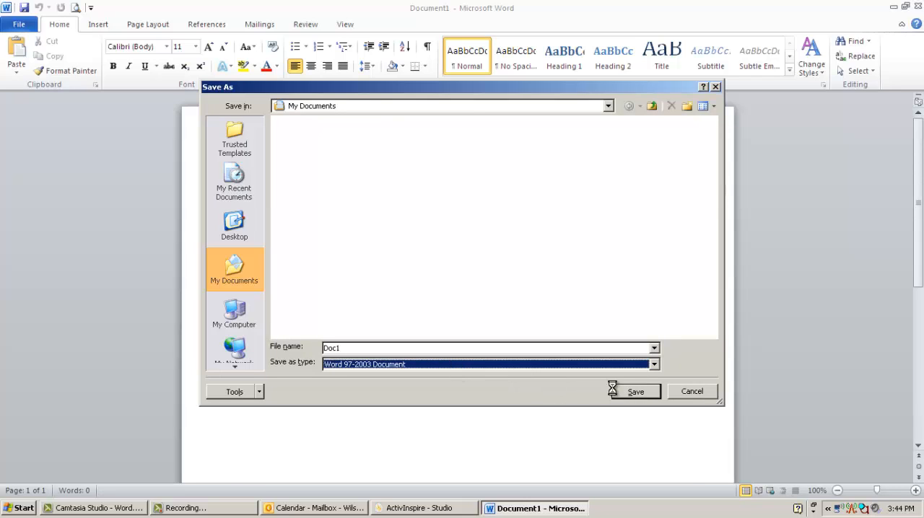
{"action": "mouse_move", "coordinate": [702, 390]}
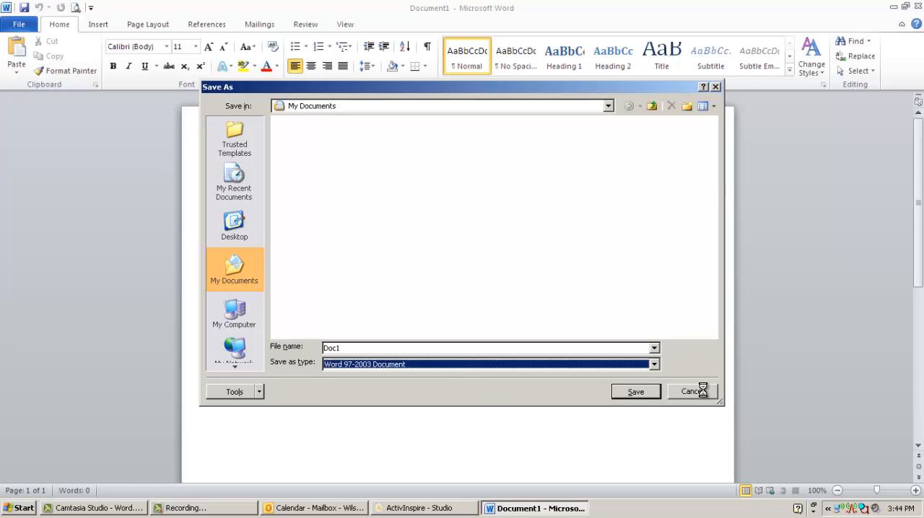
{"action": "left_click", "coordinate": [691, 391]}
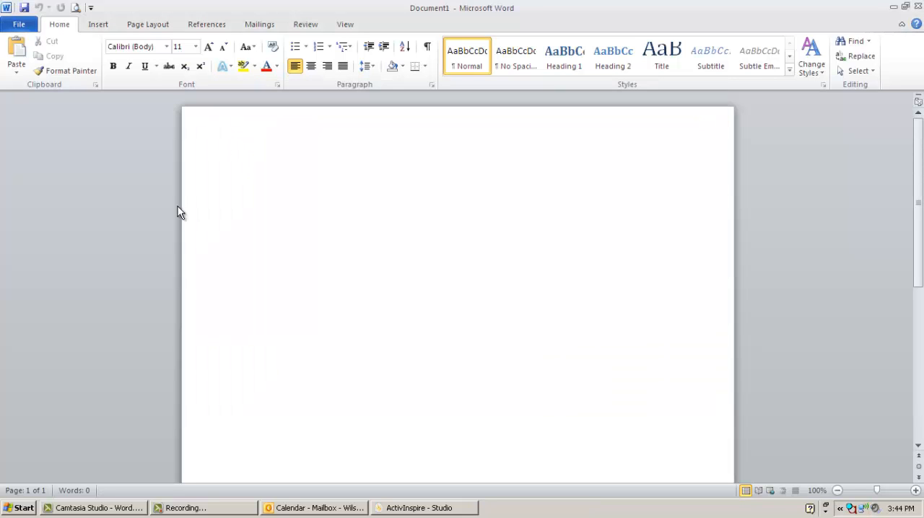
{"action": "left_click", "coordinate": [247, 178]}
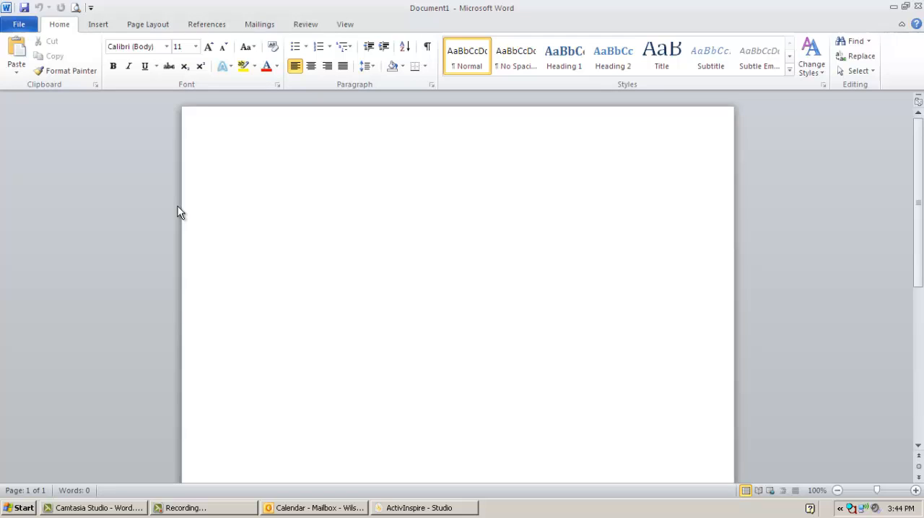
{"action": "left_click", "coordinate": [247, 177]}
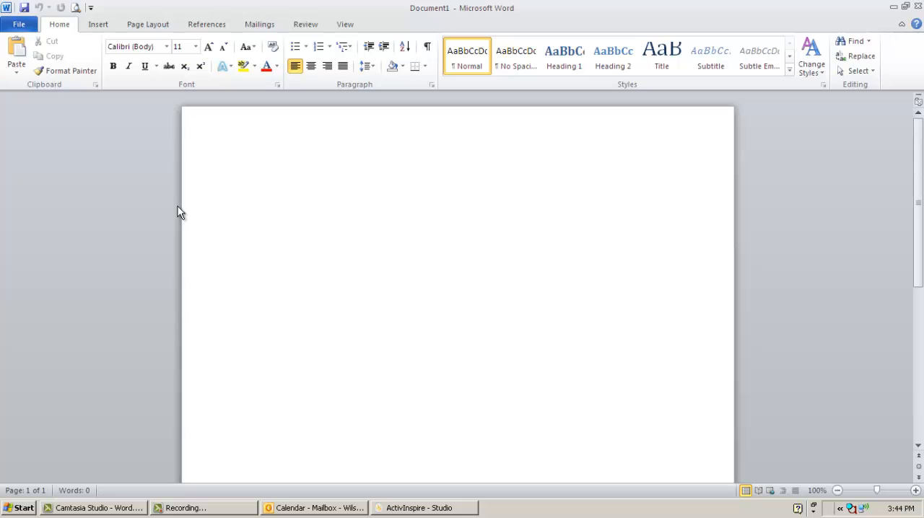
{"action": "left_click", "coordinate": [247, 178]}
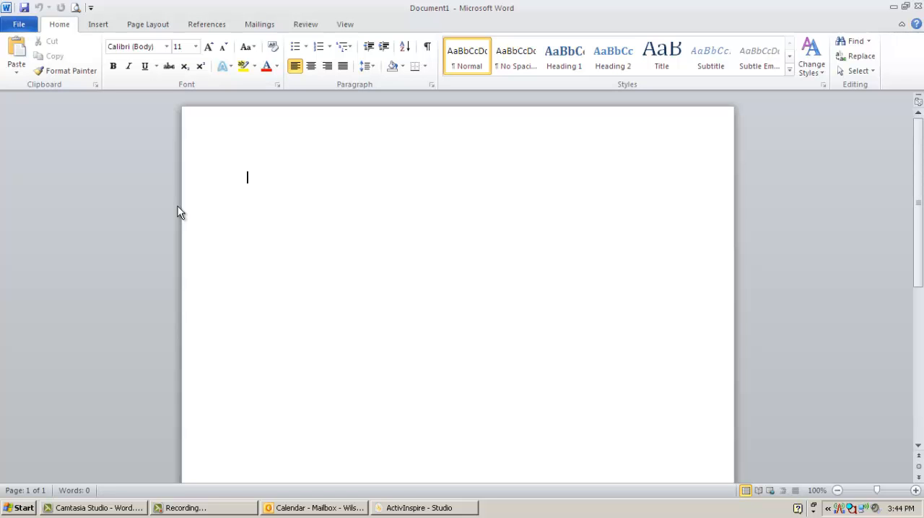